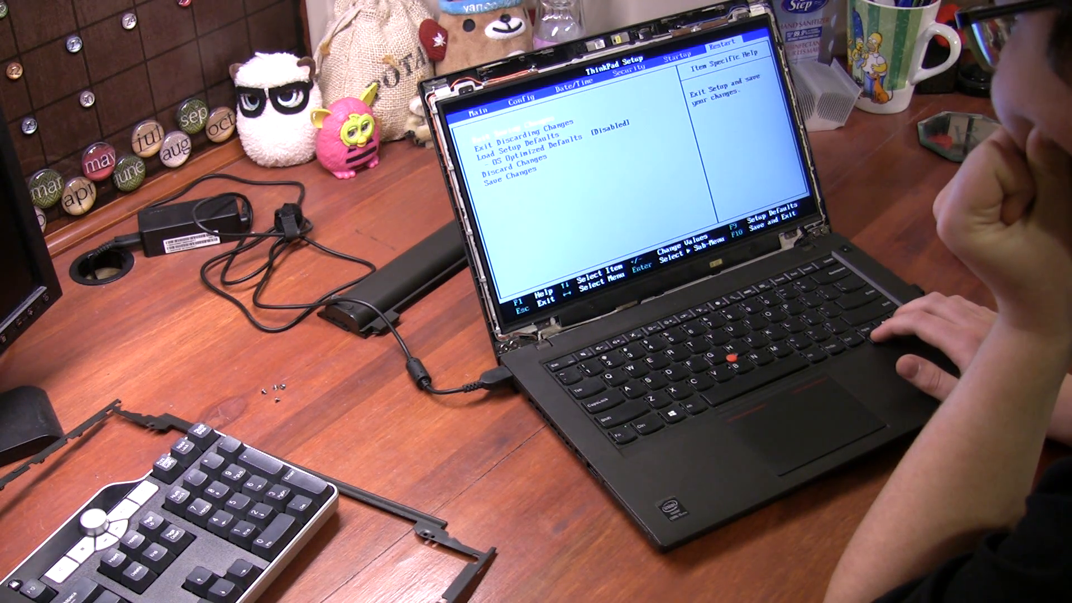
Step: Choose Exit Saving Changes on the BIOS Restart tab and confirm to reboot into Windows 10
{"action": "key", "text": "enter"}
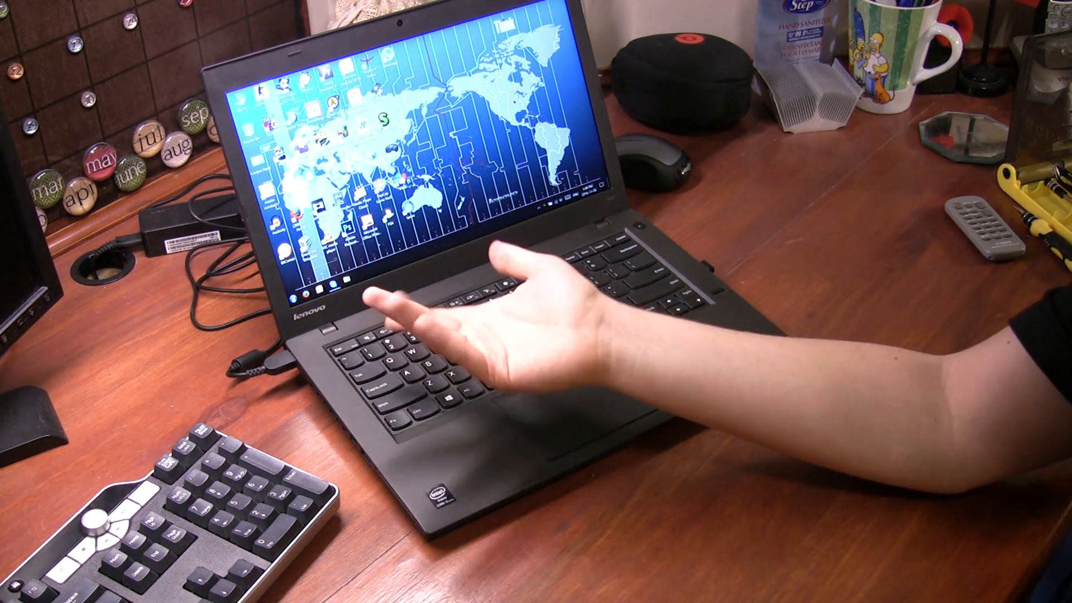
{"action": "mouse_move", "coordinate": [533, 342]}
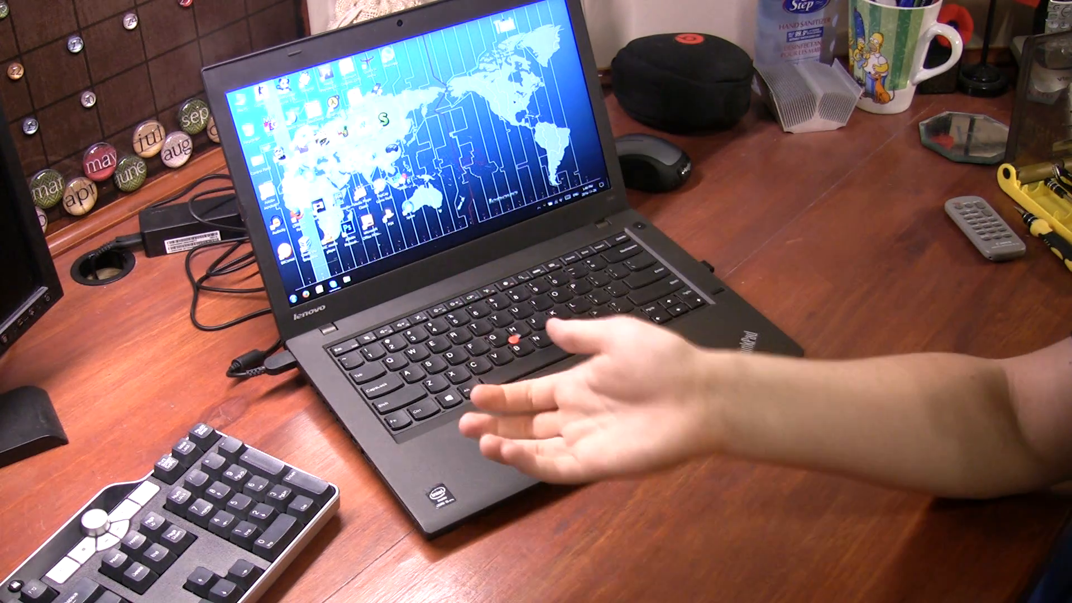